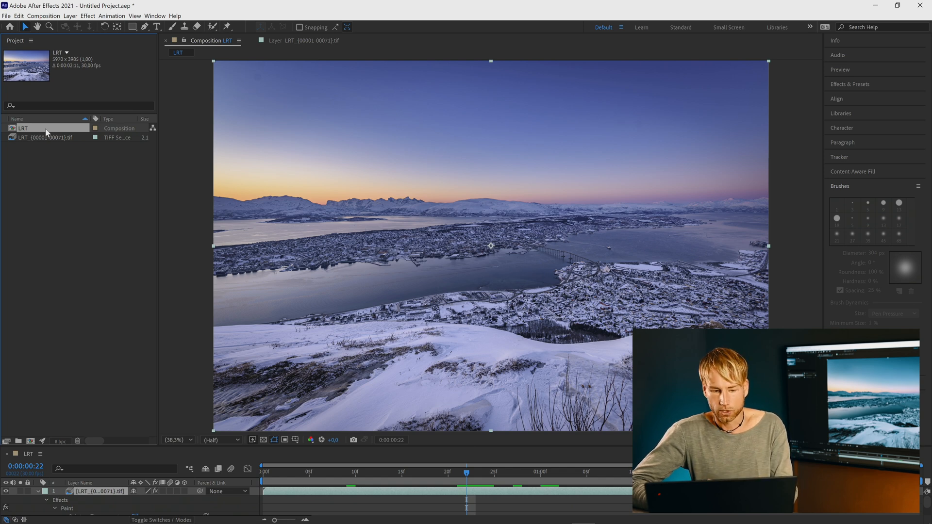
Step: Create composition LRT 2 from the LRT comp via New Comp from Selection
{"action": "right_click", "coordinate": [23, 129]}
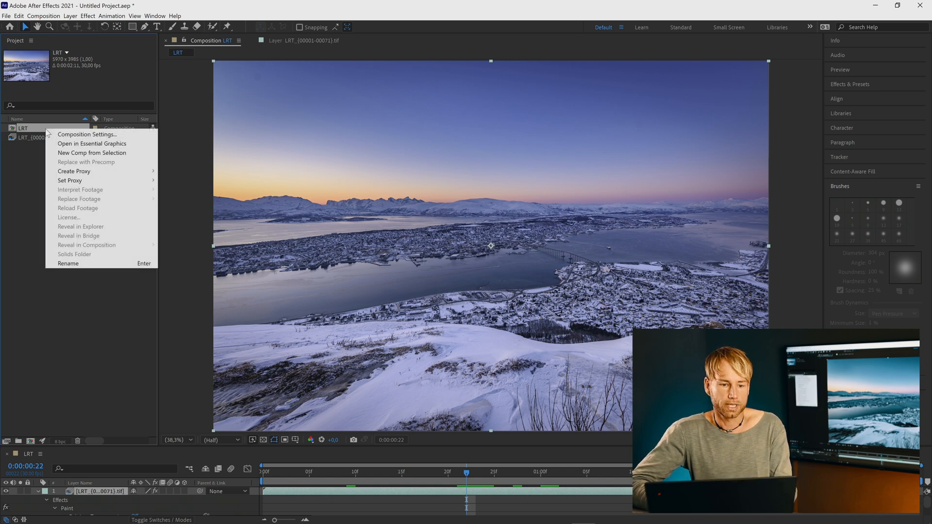
{"action": "left_click", "coordinate": [91, 152]}
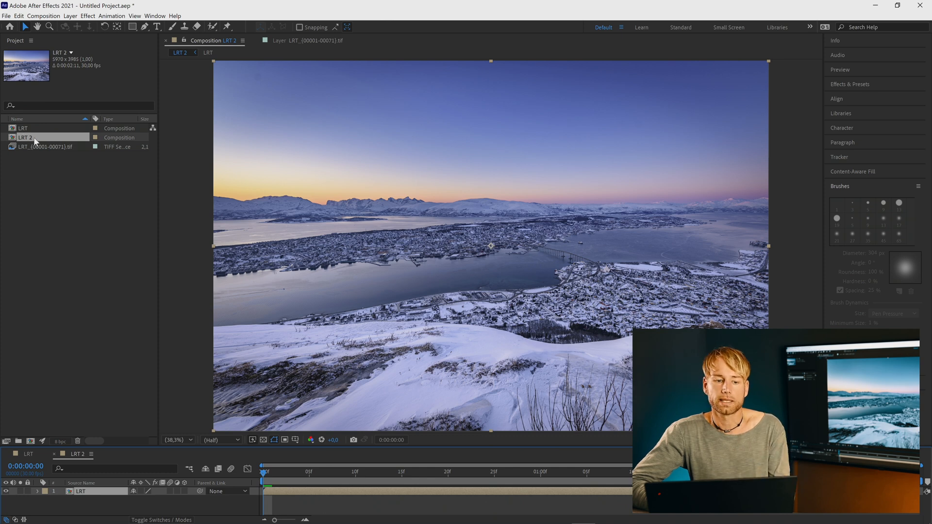
Step: Apply Warp Stabilizer VFX to the nested LRT layer from the Animation menu
{"action": "left_click", "coordinate": [111, 16]}
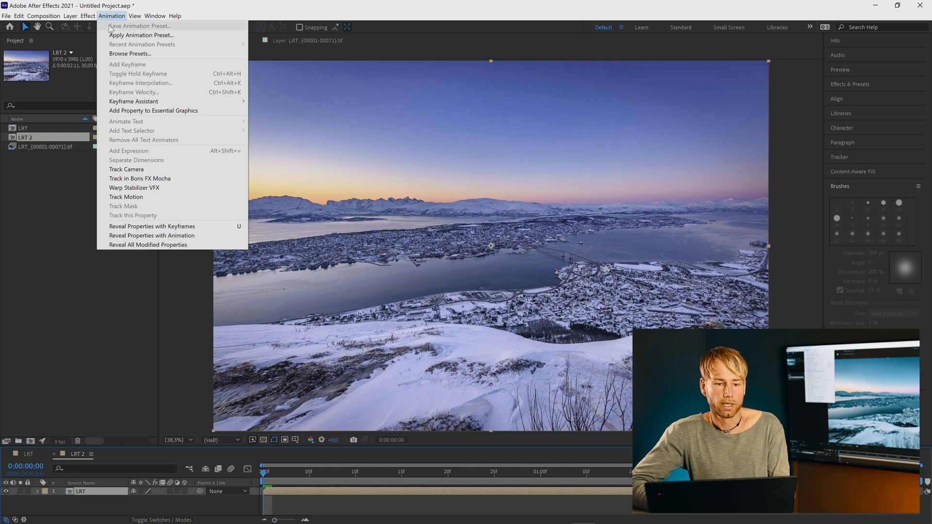
{"action": "mouse_move", "coordinate": [134, 188]}
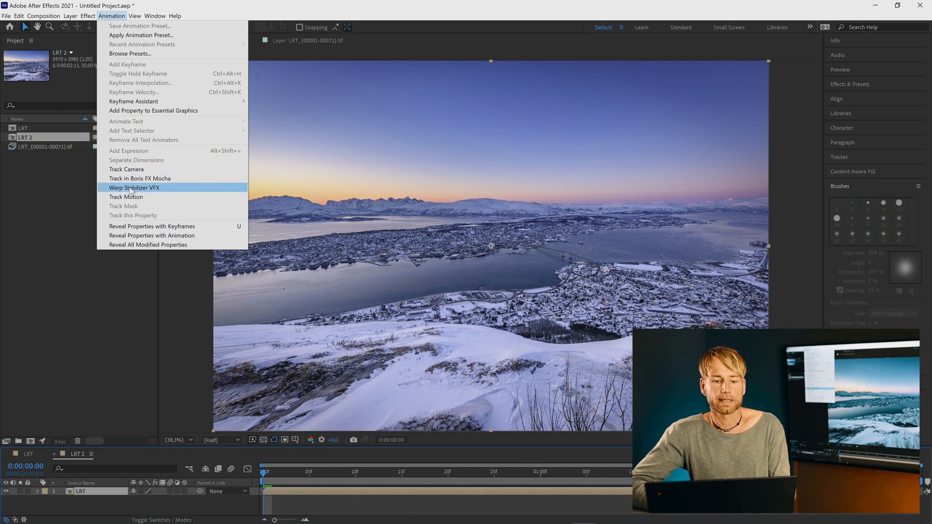
{"action": "left_click", "coordinate": [134, 187]}
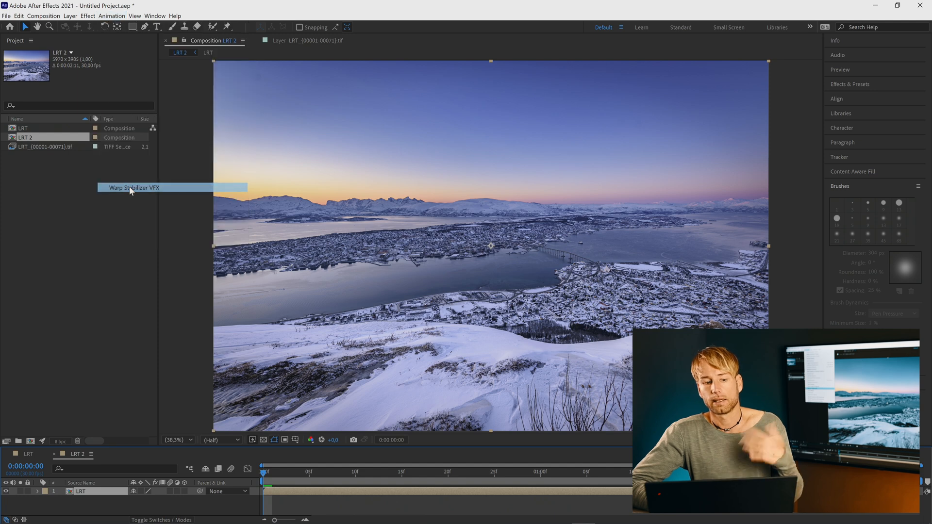